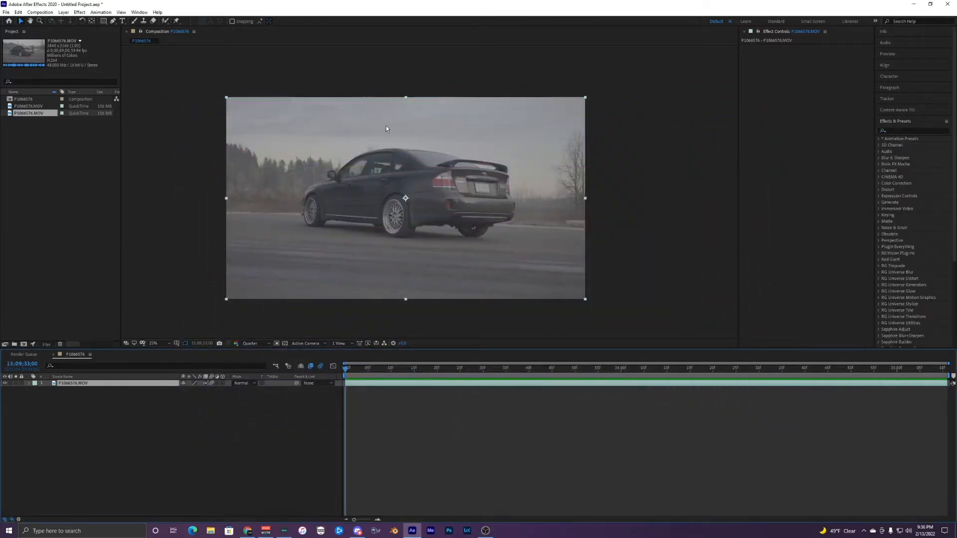
# - Find 'luma' in Effects & Presets and apply Luma Key to the car layer, reaching its Key Type menu
pyautogui.click(908, 130)
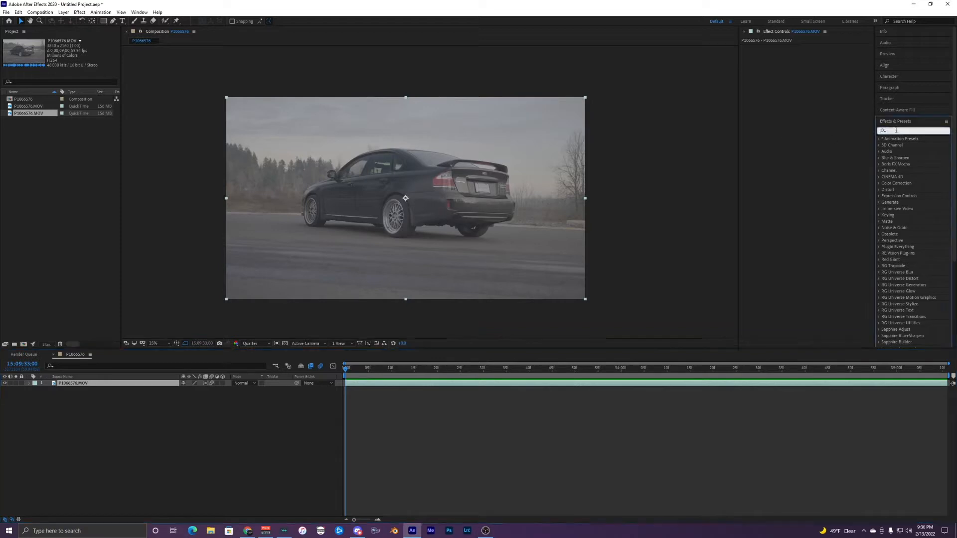
pyautogui.click(912, 130)
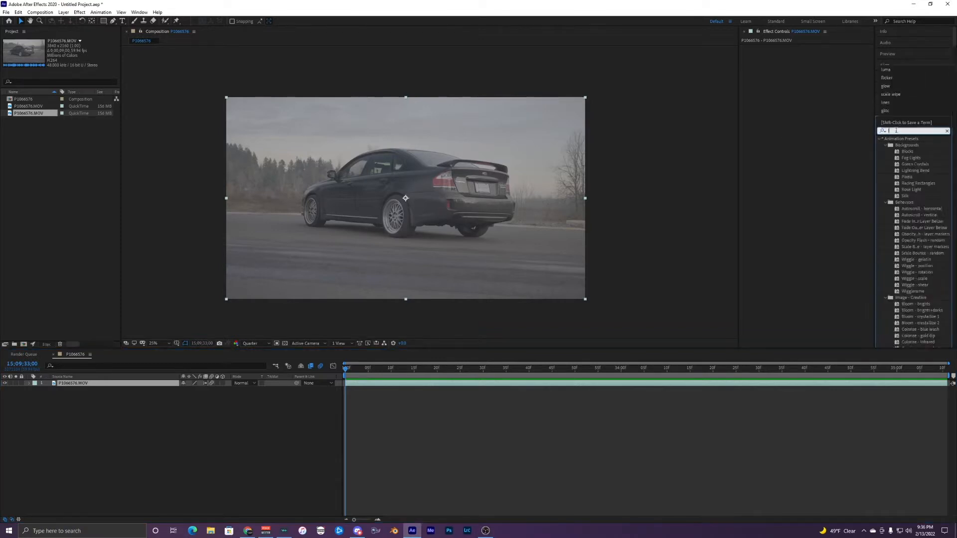
pyautogui.write('luma')
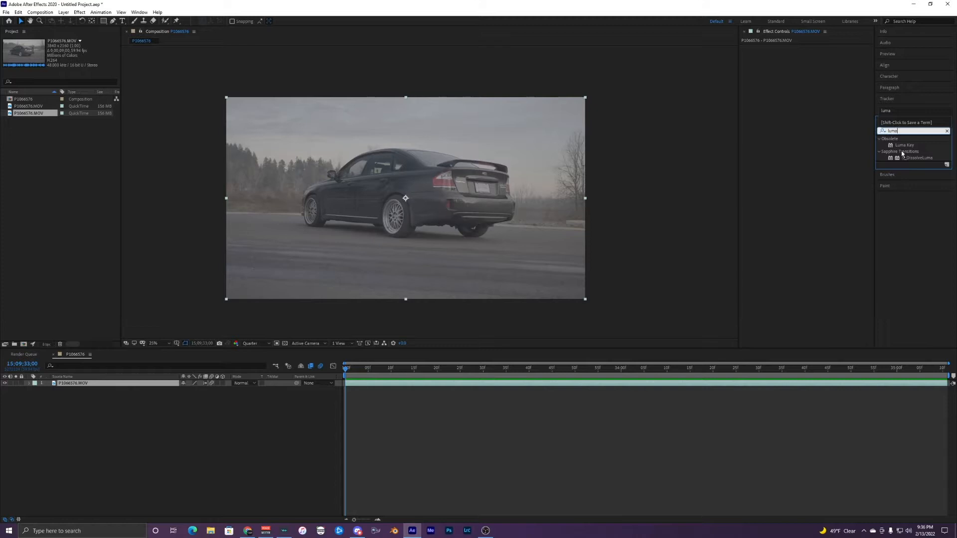
pyautogui.doubleClick(903, 145)
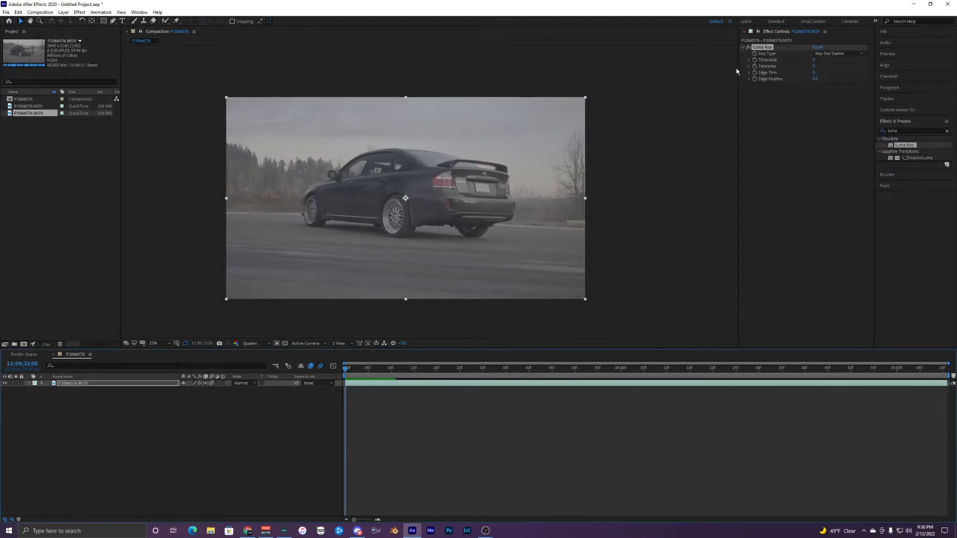
pyautogui.click(836, 53)
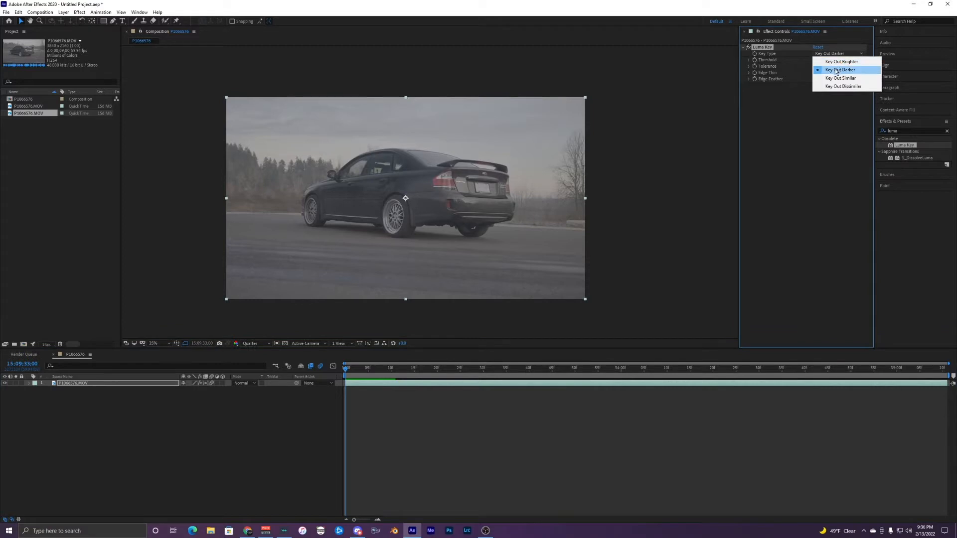
pyautogui.moveTo(841, 61)
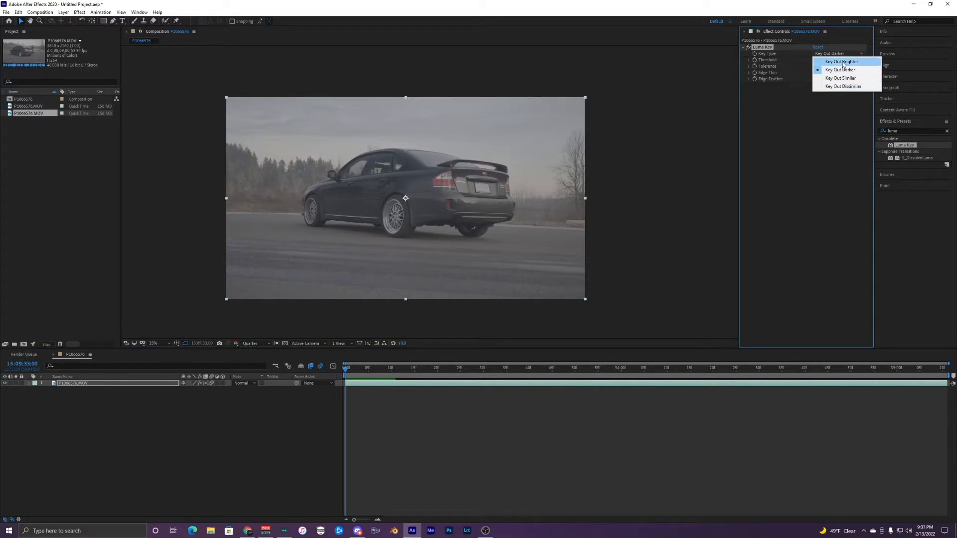
# - Set Luma Key to Key Out Brighter, threshold about 157, and feather the keyed sky edge
pyautogui.click(841, 61)
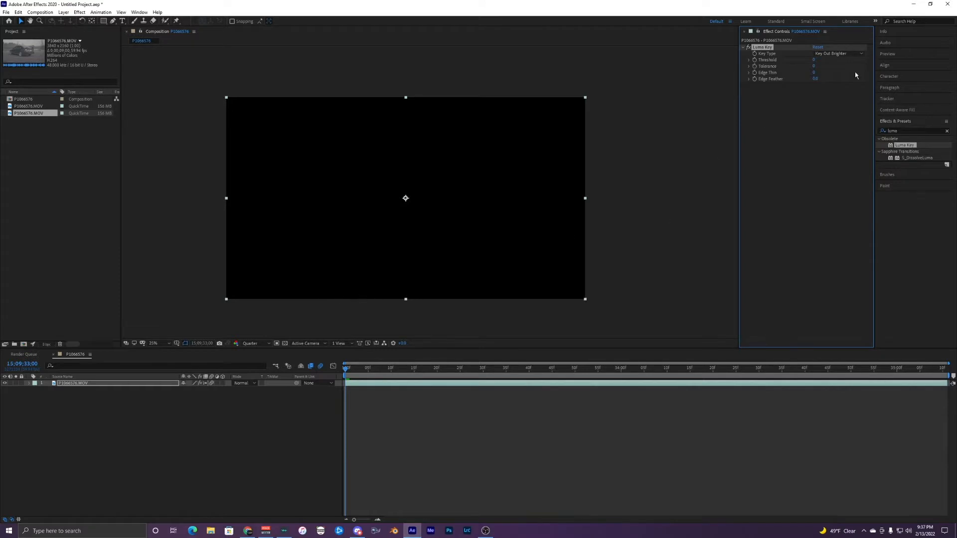
pyautogui.moveTo(816, 67)
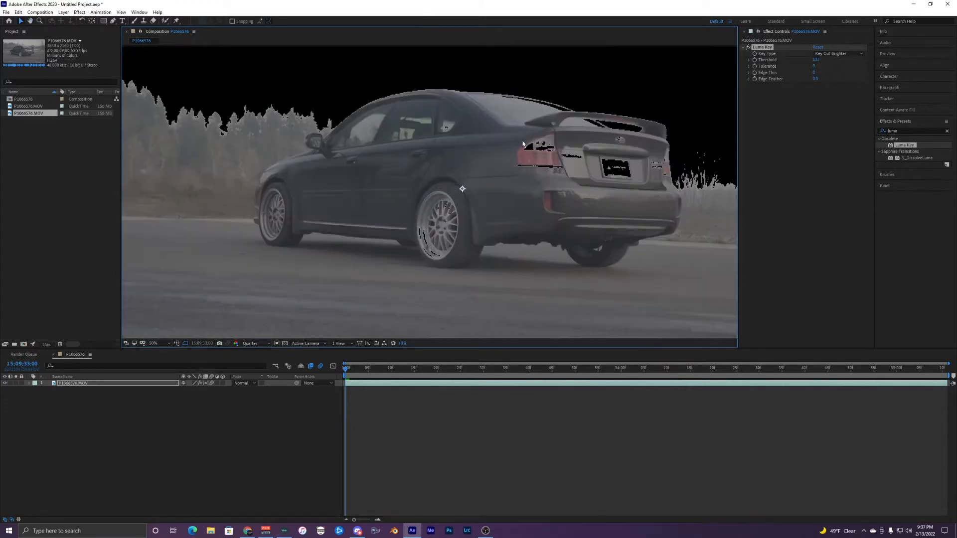
pyautogui.click(154, 343)
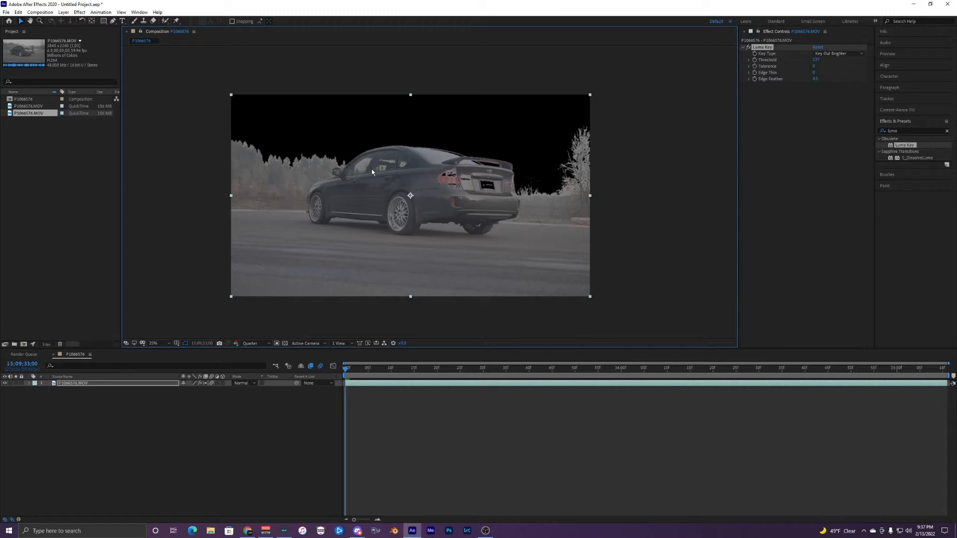
pyautogui.moveTo(420, 260)
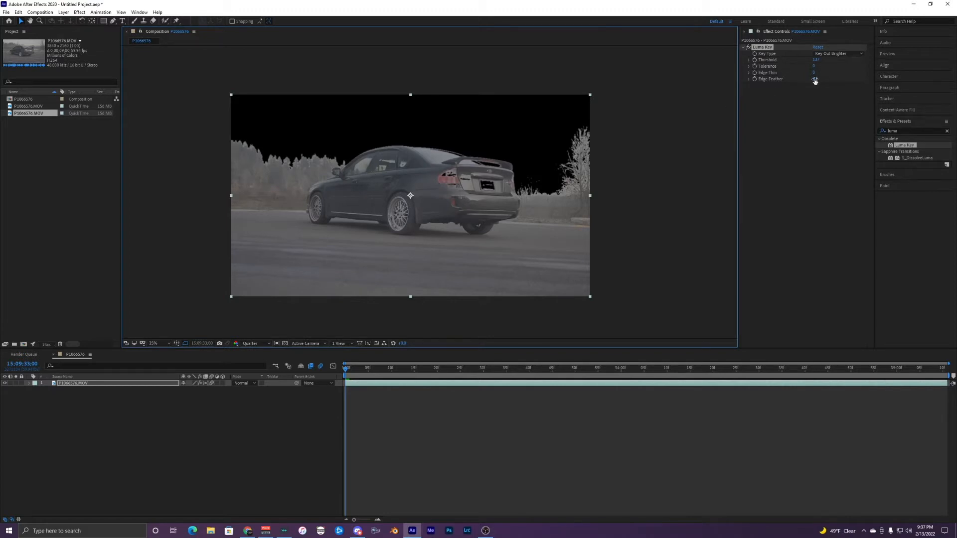
pyautogui.moveTo(816, 78); pyautogui.dragTo(830, 79)
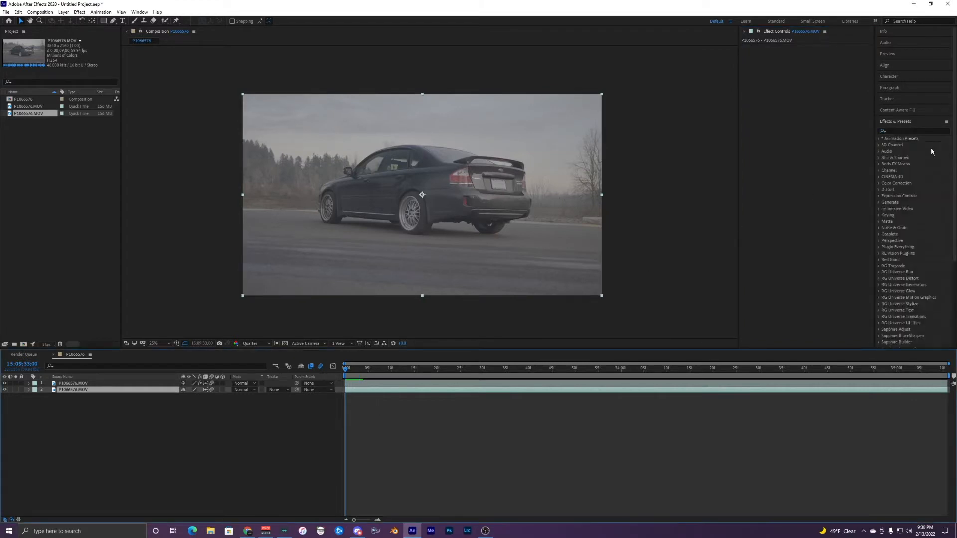
# - Search 'psy' and apply S_PsykoStripes to the lower car copy to fill the sky
pyautogui.write('psy')
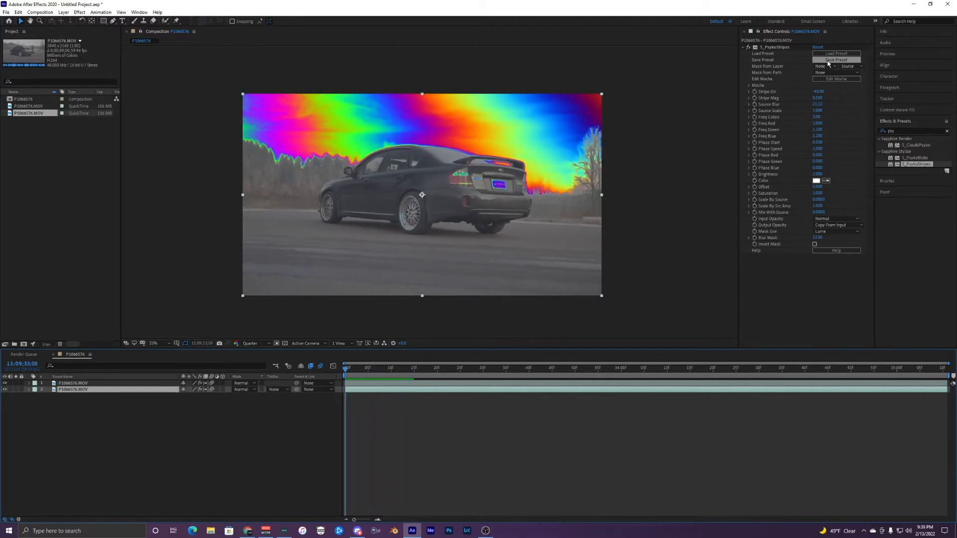
# - Adjust S_PsykoStripes Stripe Mag, Source Blur and Phase Speed for green-blue bands edged pink
pyautogui.click(836, 52)
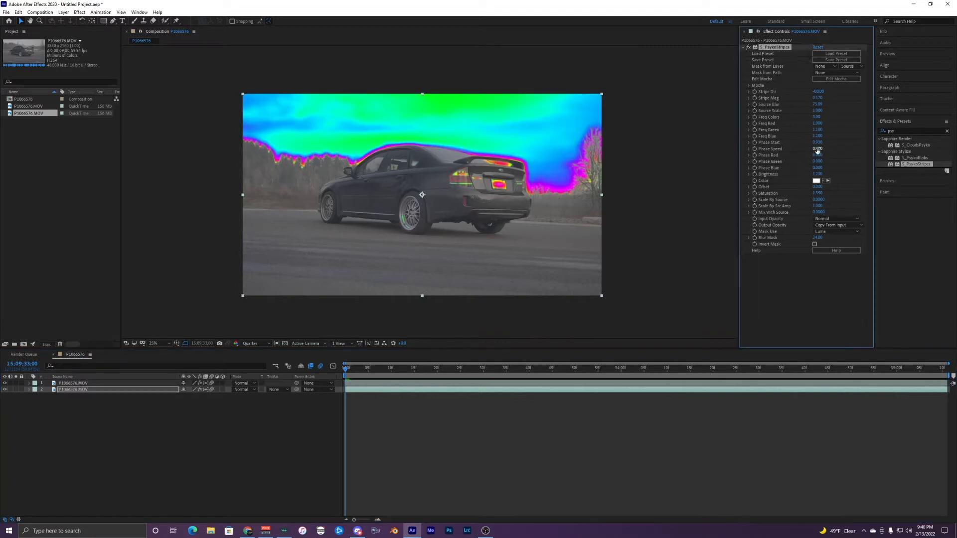
# - Retune PsykoStripes phase speed and scale for a magenta-yellow-green sky, then select the top layer
pyautogui.click(818, 148)
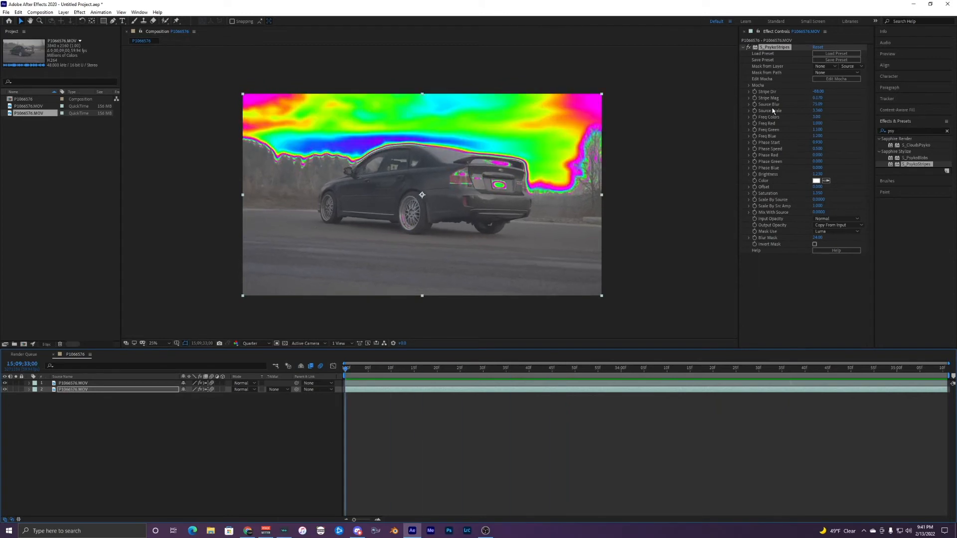
pyautogui.moveTo(824, 144)
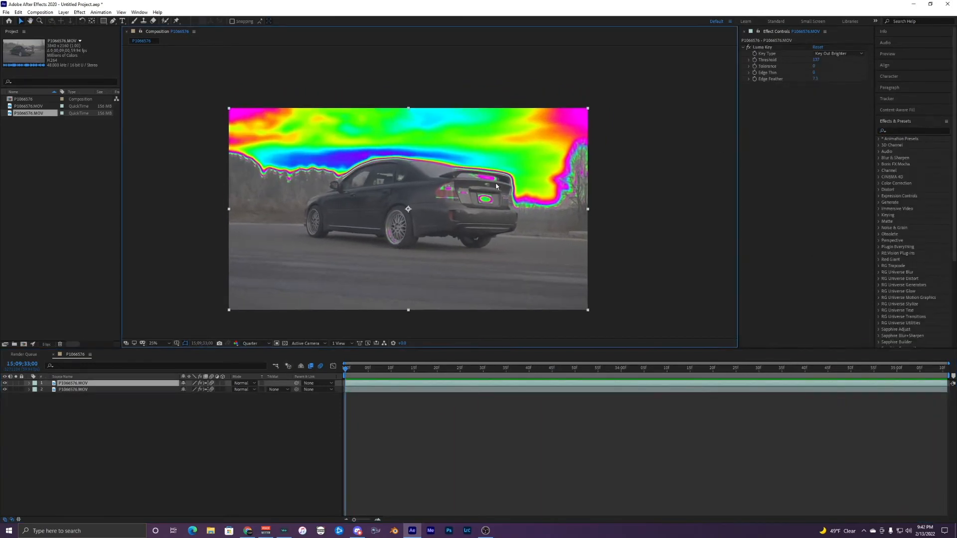
pyautogui.click(154, 342)
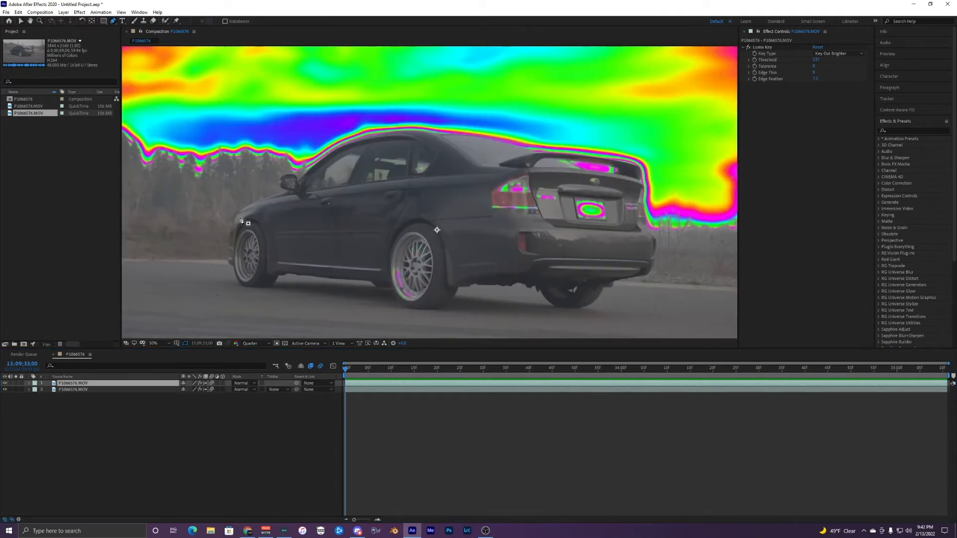
# - Draw a closed Pen mask with curved points around the car on the top layer
pyautogui.moveTo(230, 217); pyautogui.dragTo(299, 177)
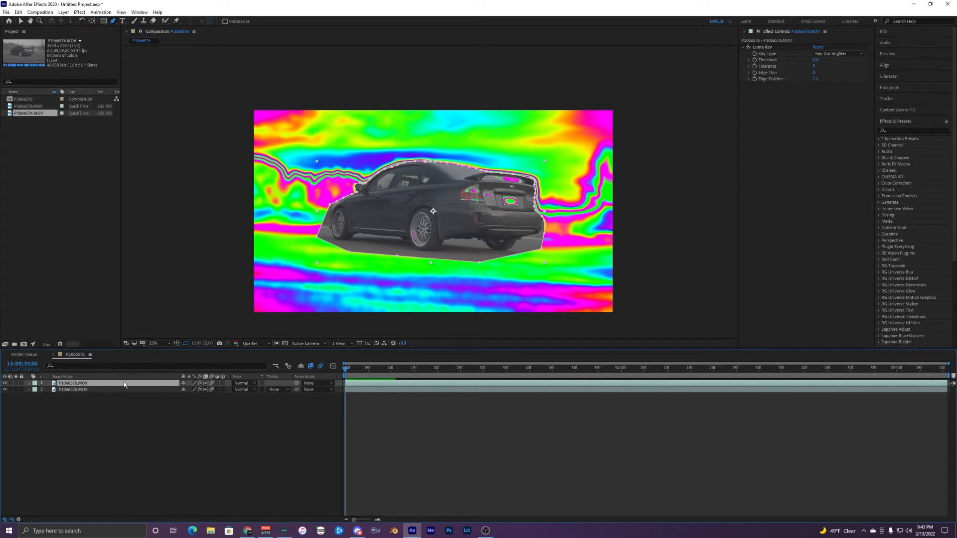
# - Duplicate the masked top copy with Ctrl+D and select the middle car copy
pyautogui.click(887, 99)
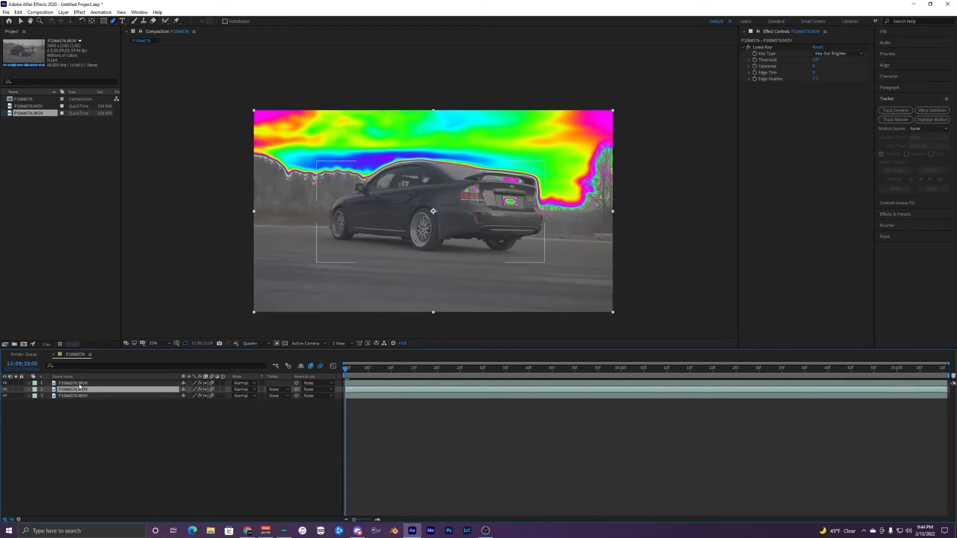
pyautogui.click(761, 47)
pyautogui.write('lines')
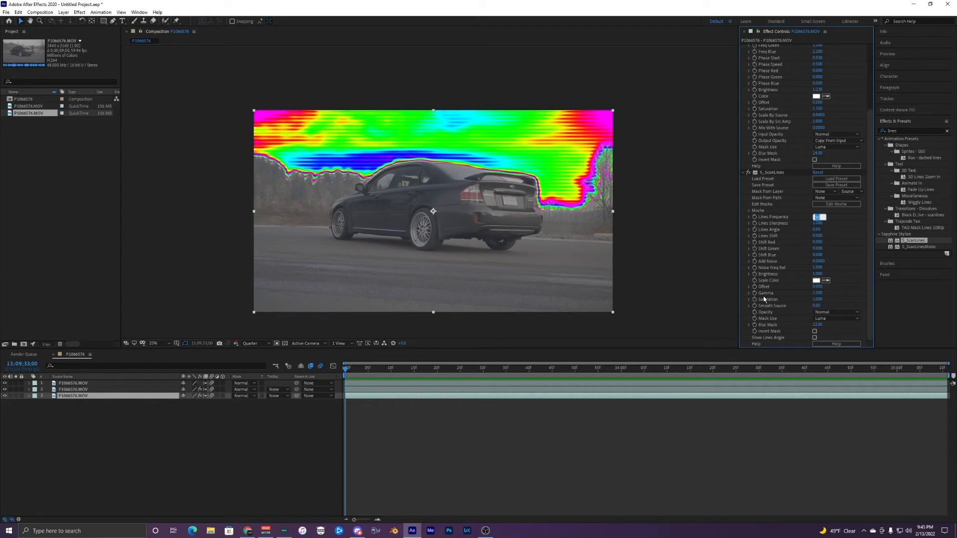
# - Apply S_ScanLines to the bottom layer with Lines Frequency set to 100
pyautogui.write('100')
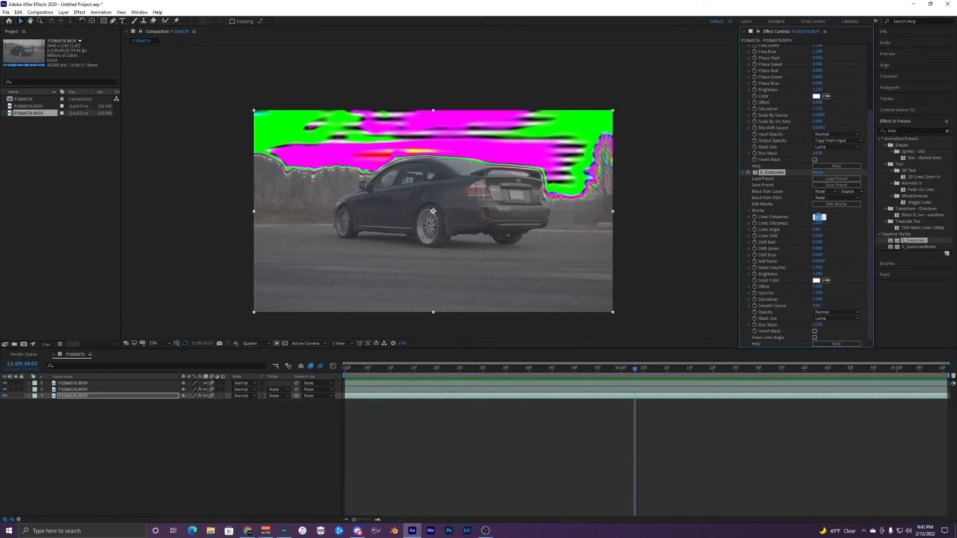
pyautogui.write('100')
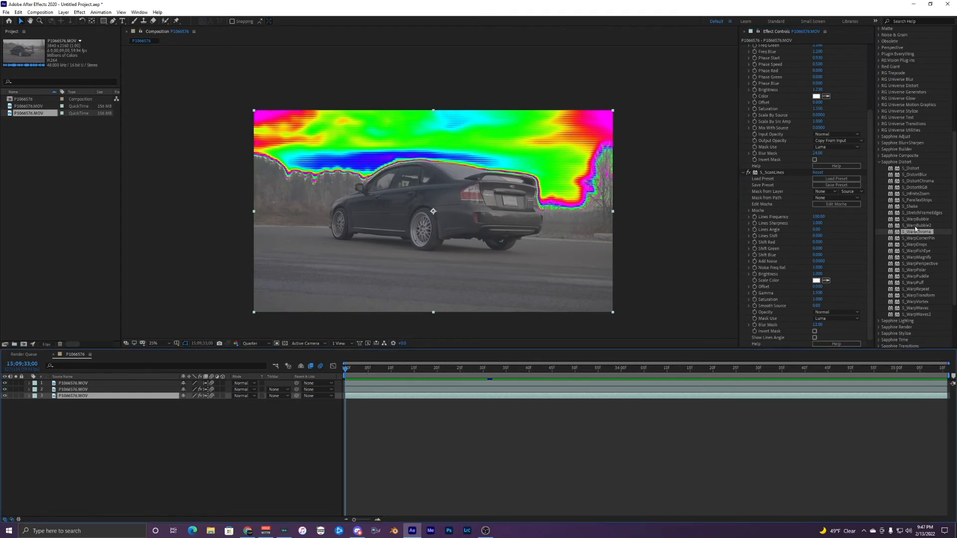
pyautogui.click(915, 238)
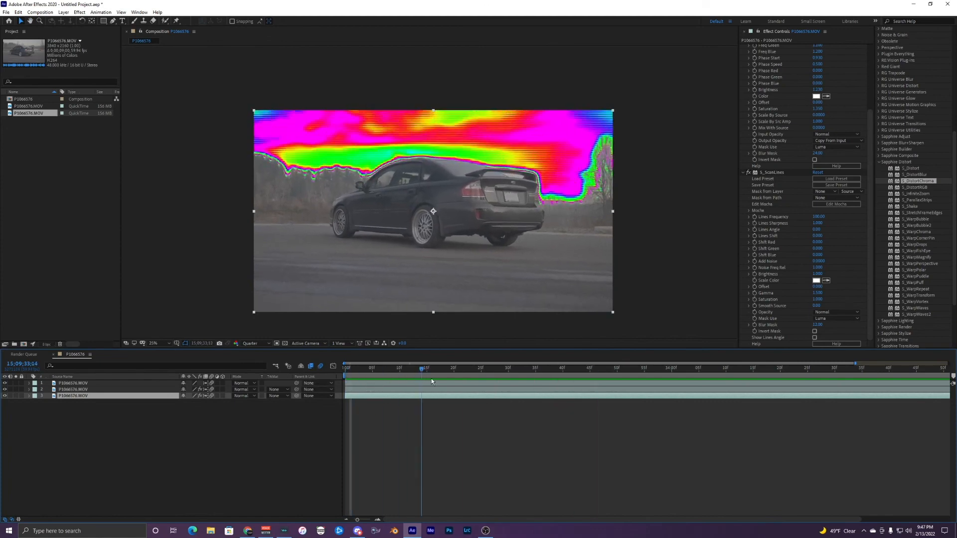
pyautogui.click(506, 368)
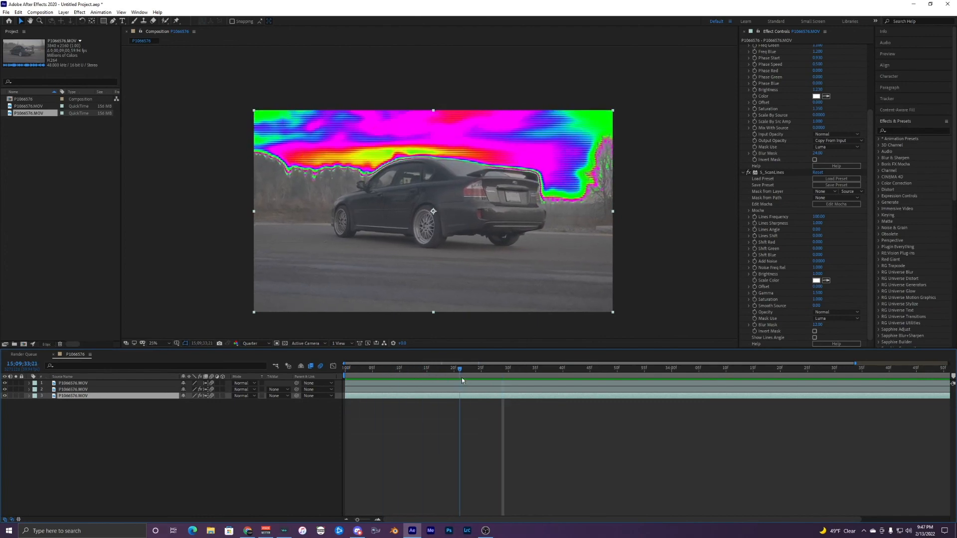
pyautogui.click(497, 369)
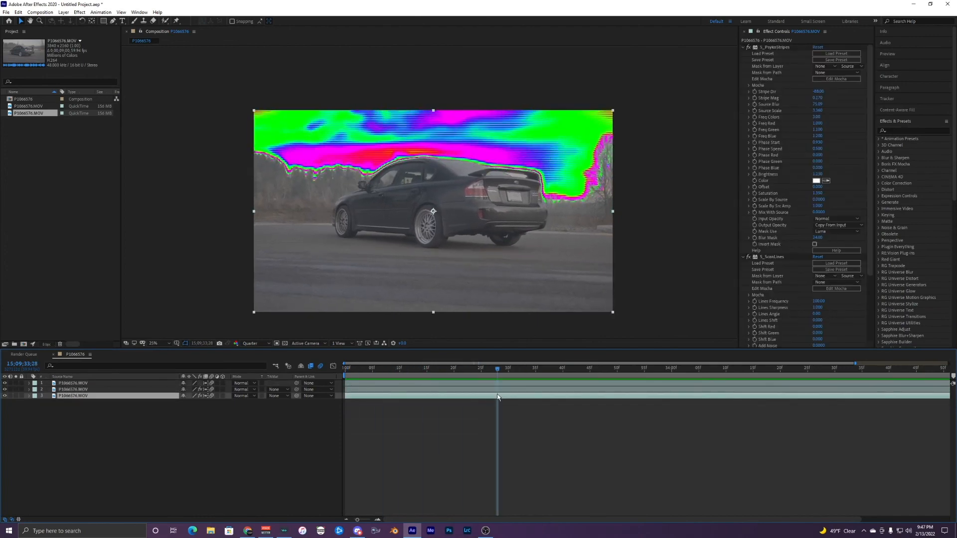